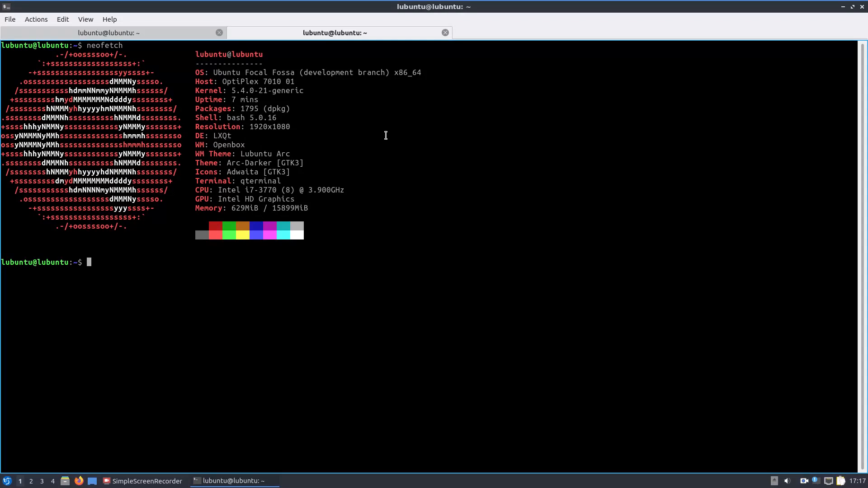
pyautogui.moveTo(244, 96)
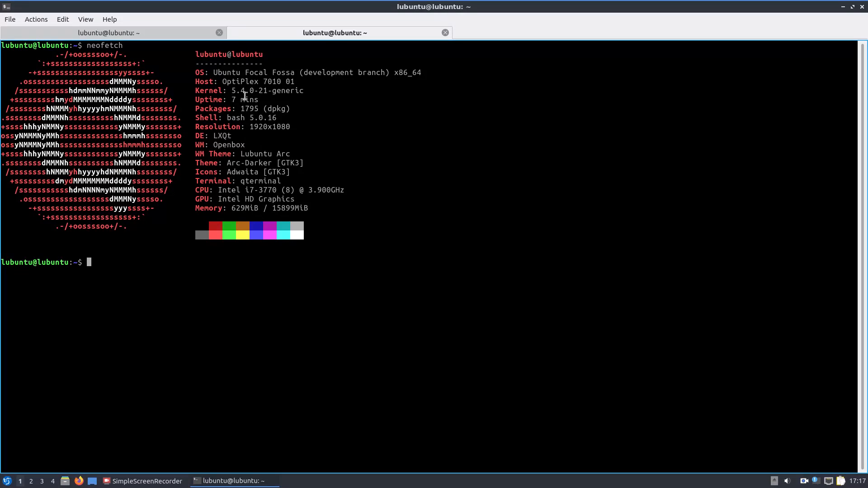
# Hide the screen recorder, then browse the panel's addable widgets without adding any.
pyautogui.click(146, 481)
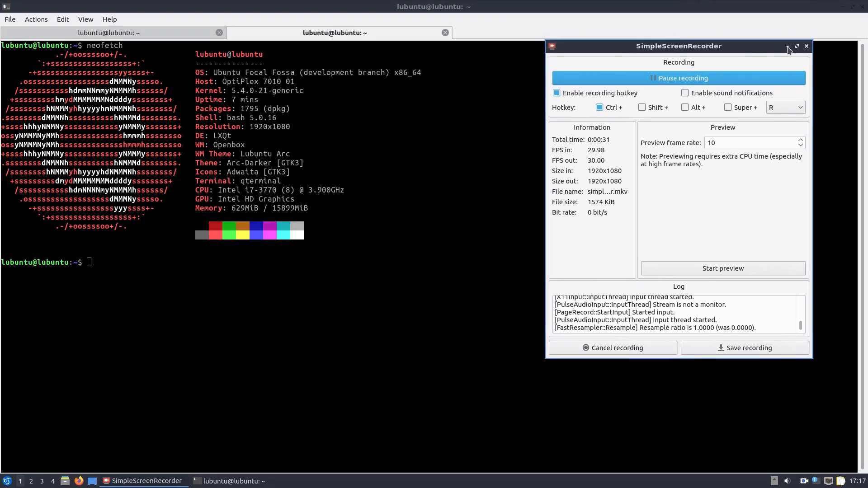
pyautogui.click(789, 46)
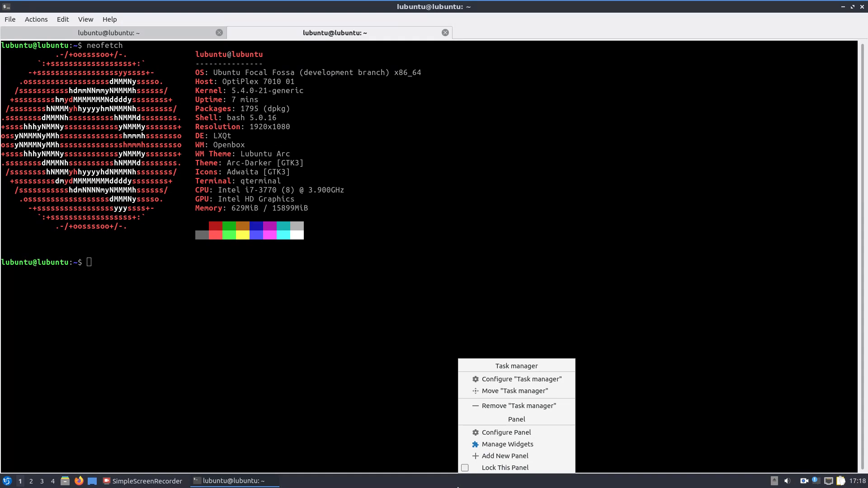
pyautogui.moveTo(534, 480)
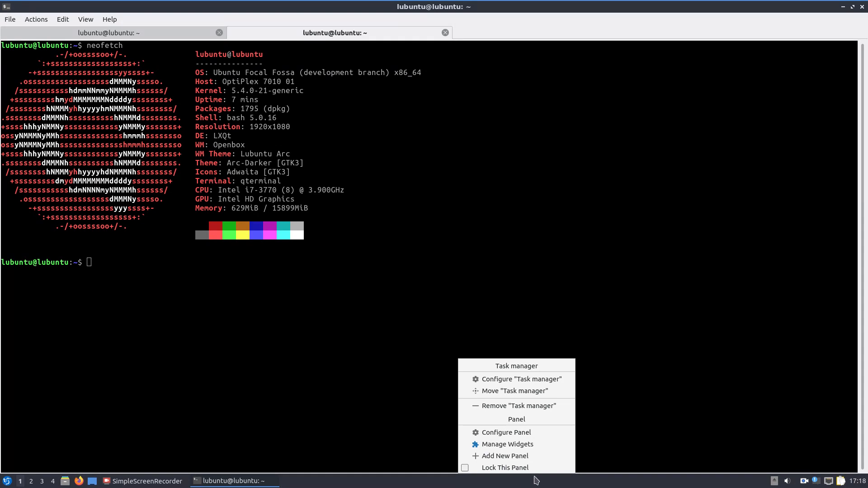
pyautogui.click(505, 432)
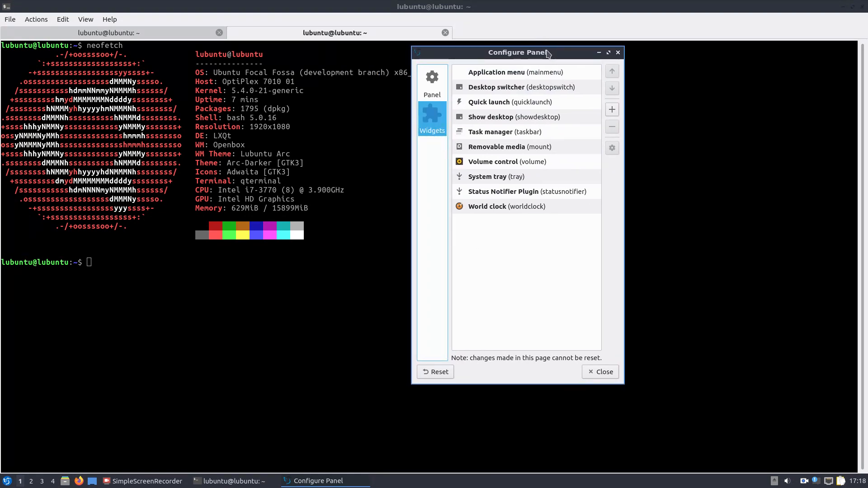
pyautogui.moveTo(560, 328)
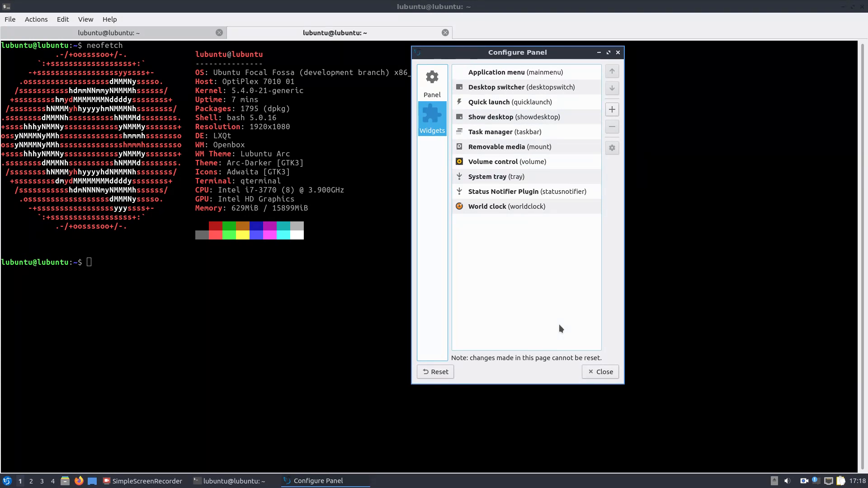
pyautogui.click(612, 110)
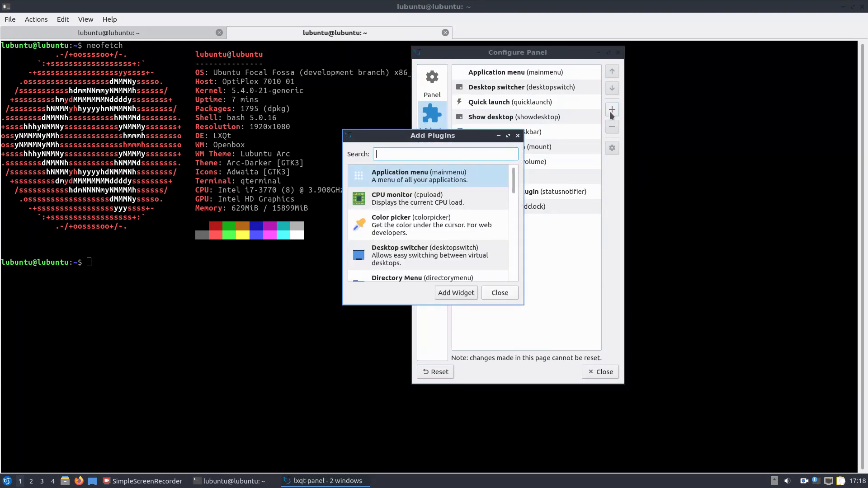
pyautogui.scroll(-3)
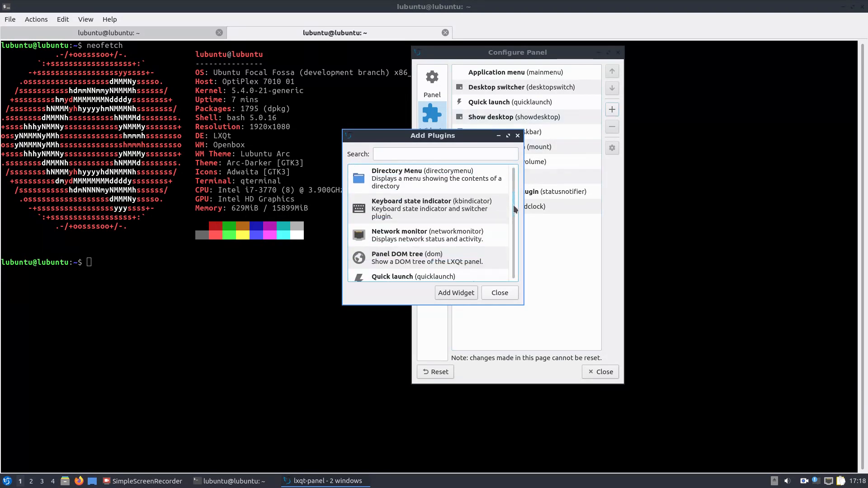
pyautogui.scroll(3)
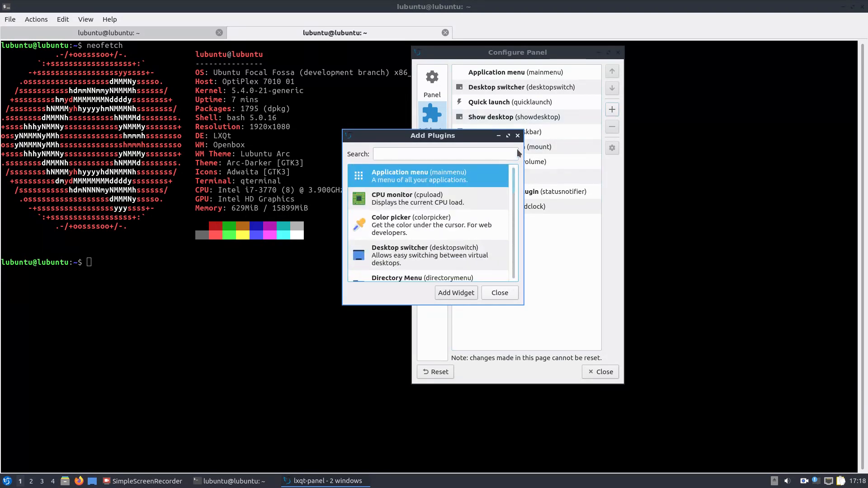
pyautogui.click(498, 292)
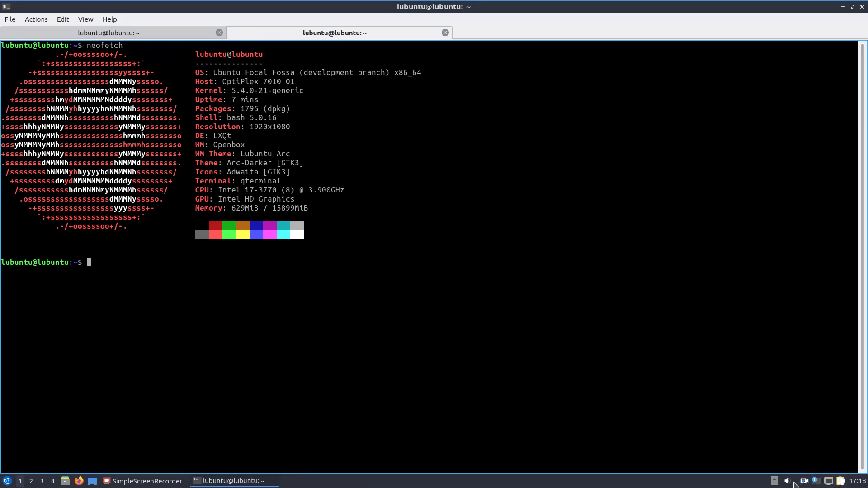
# Review the audio mixer's playback streams and sound card profiles, then close it.
pyautogui.click(786, 480)
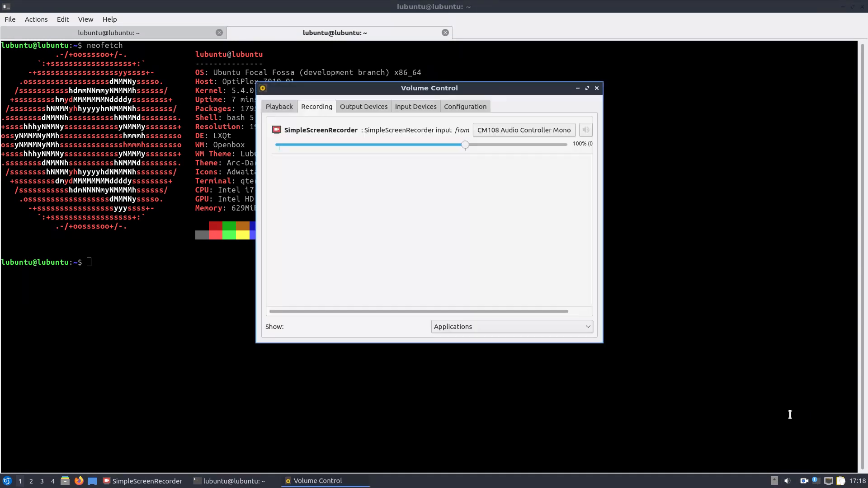
pyautogui.click(280, 107)
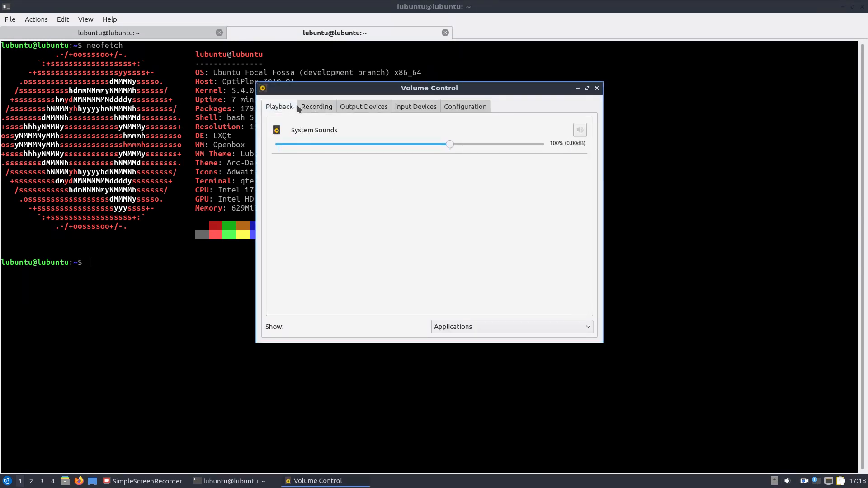
pyautogui.click(465, 107)
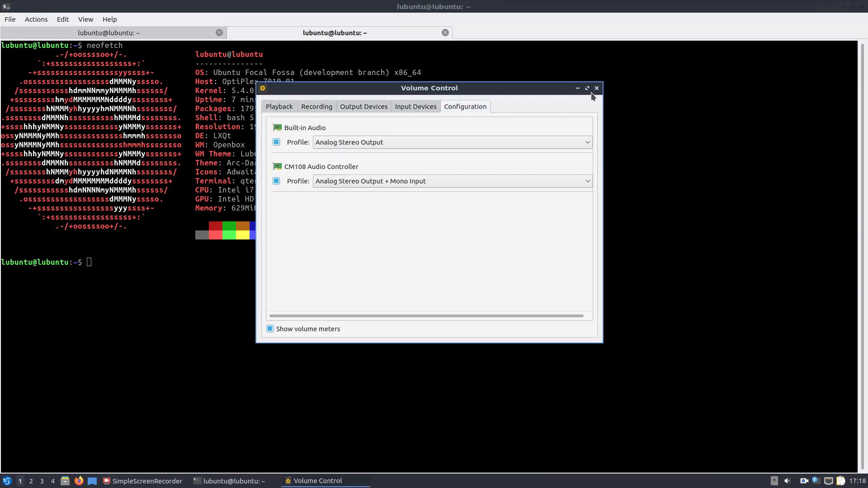
pyautogui.click(597, 88)
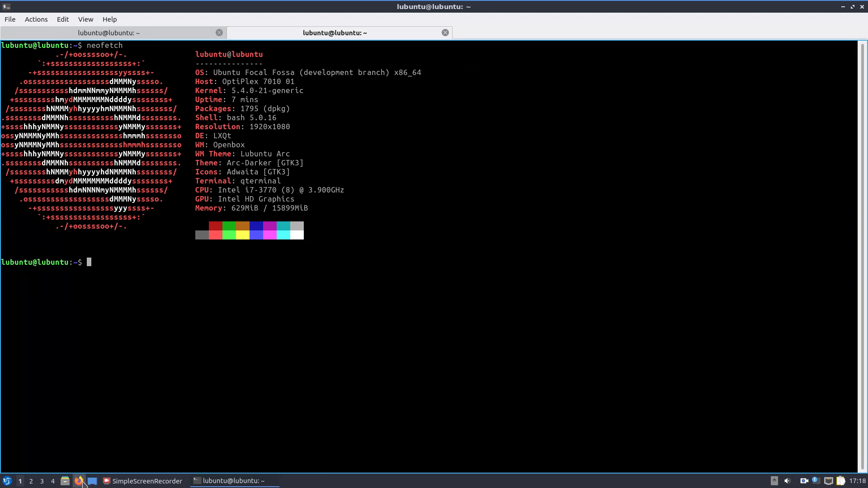
# Check the file manager's version information at the home folder, maximize it and close it.
pyautogui.click(65, 480)
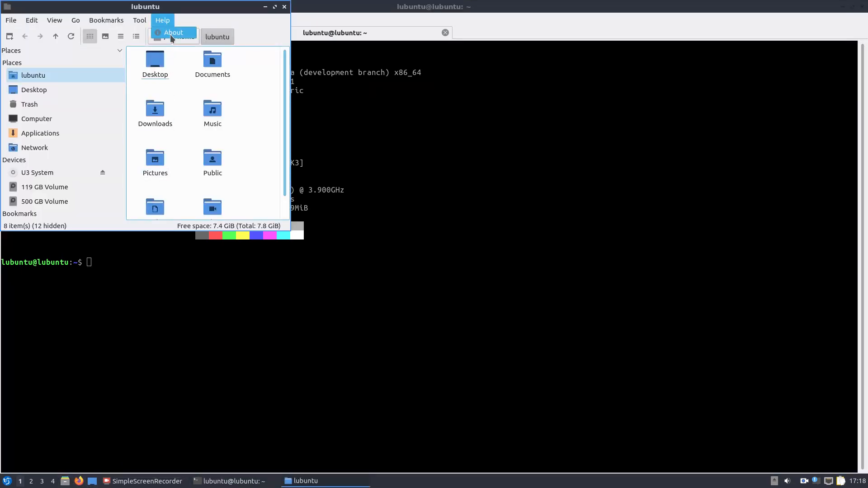
pyautogui.click(173, 32)
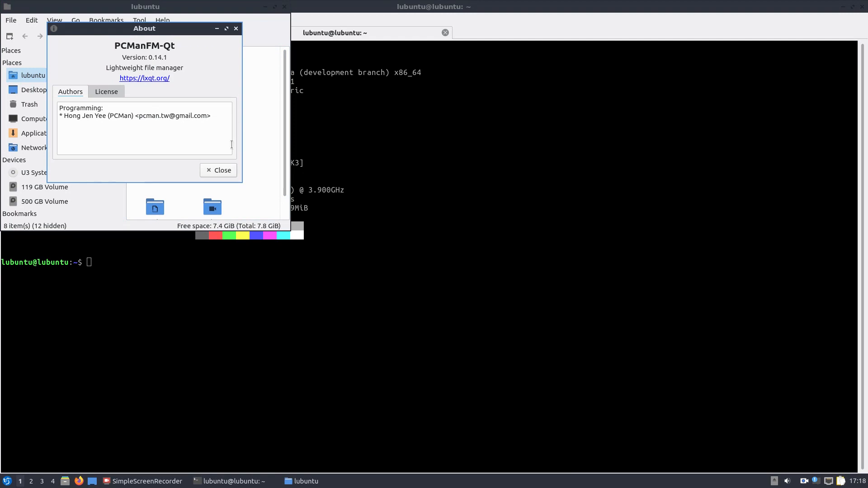
pyautogui.click(218, 170)
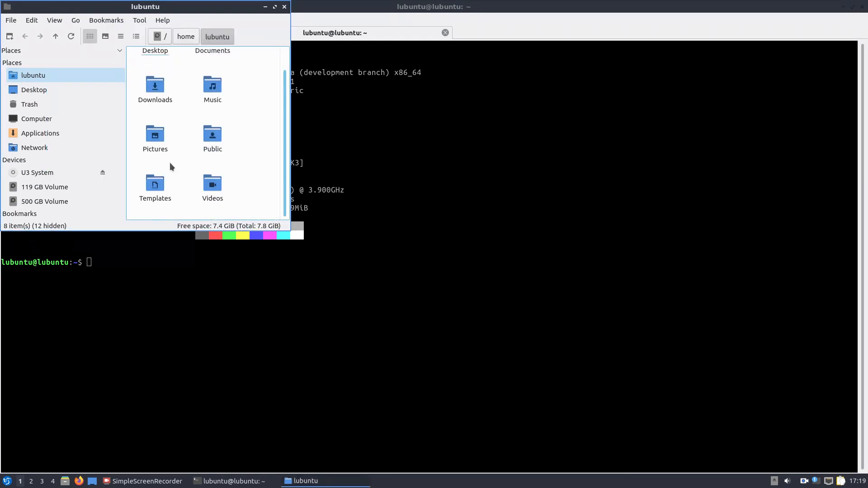
pyautogui.moveTo(277, 9)
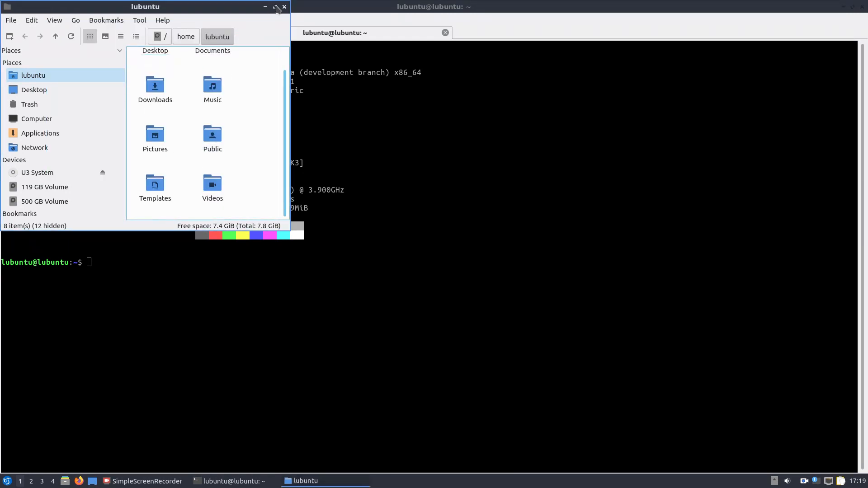
pyautogui.click(275, 6)
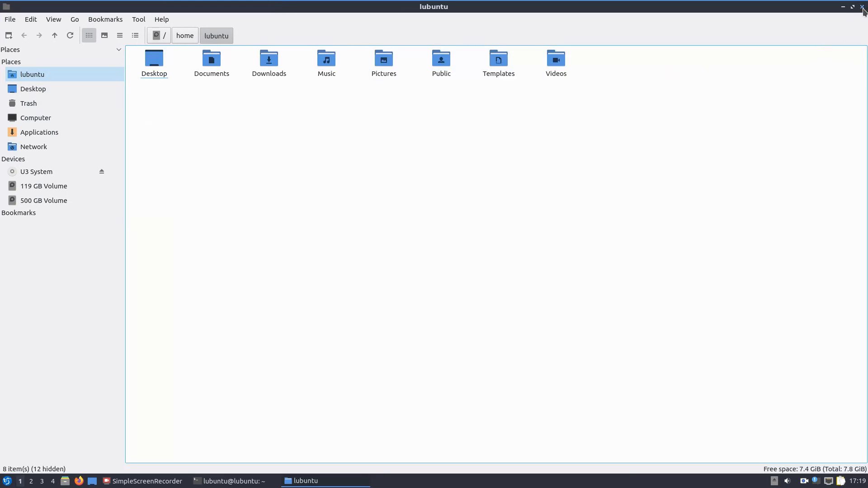
pyautogui.click(232, 480)
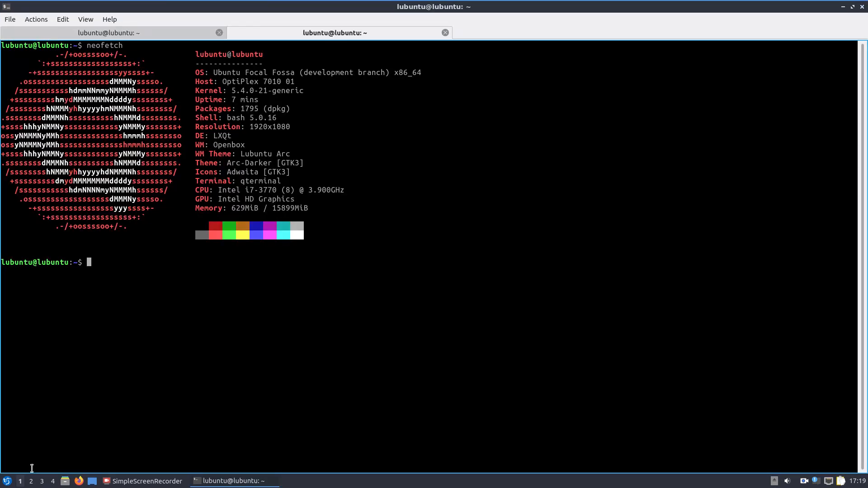
# Launch FeatherPad from the application menu, move its window, and reopen the menu.
pyautogui.click(7, 481)
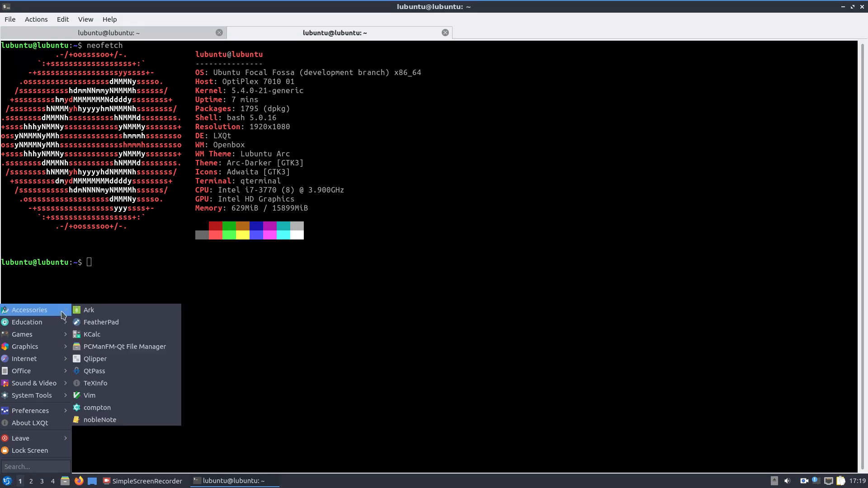
pyautogui.click(100, 322)
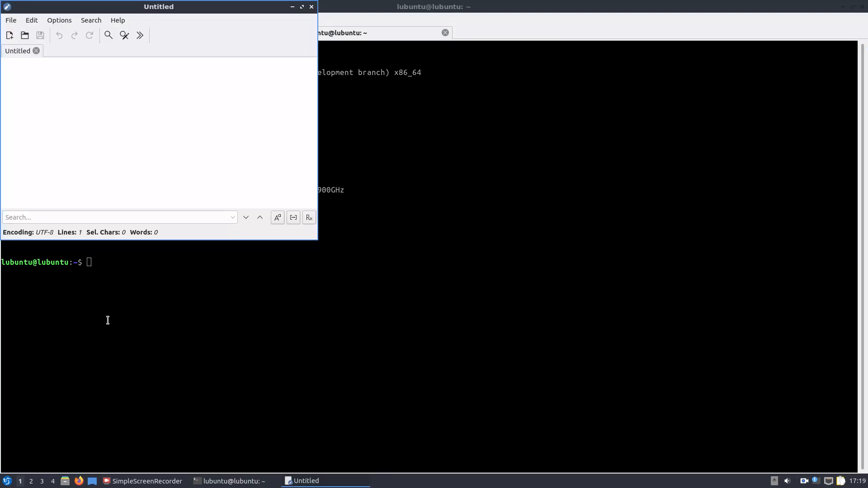
pyautogui.moveTo(158, 6); pyautogui.dragTo(297, 43)
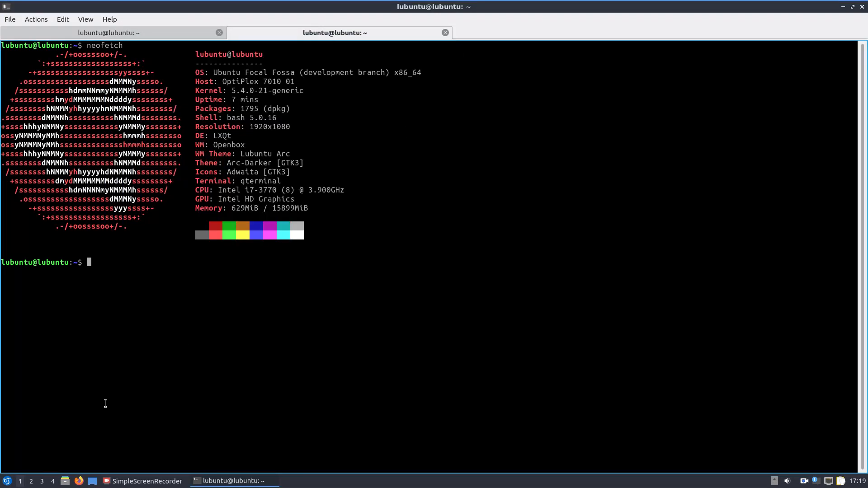
pyautogui.click(5, 480)
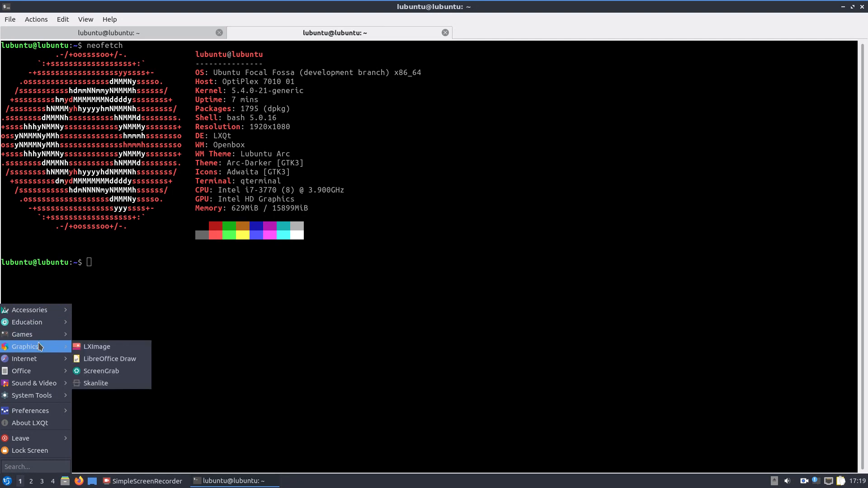
pyautogui.moveTo(55, 345)
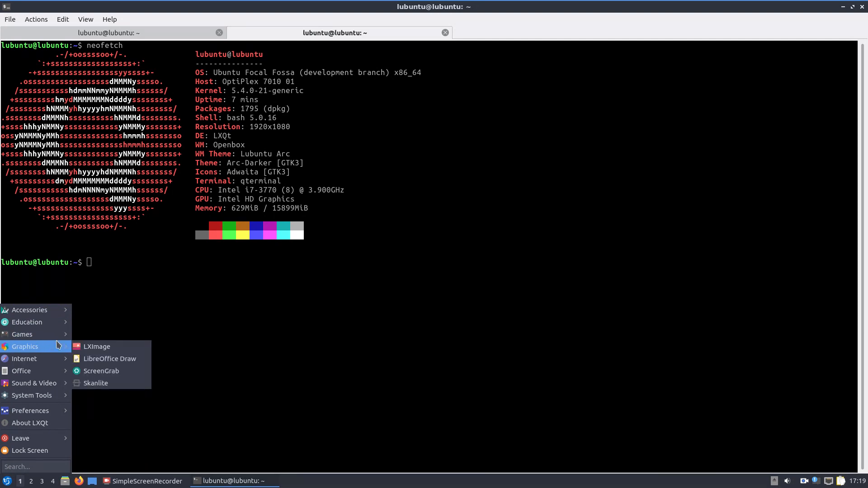
pyautogui.moveTo(97, 346)
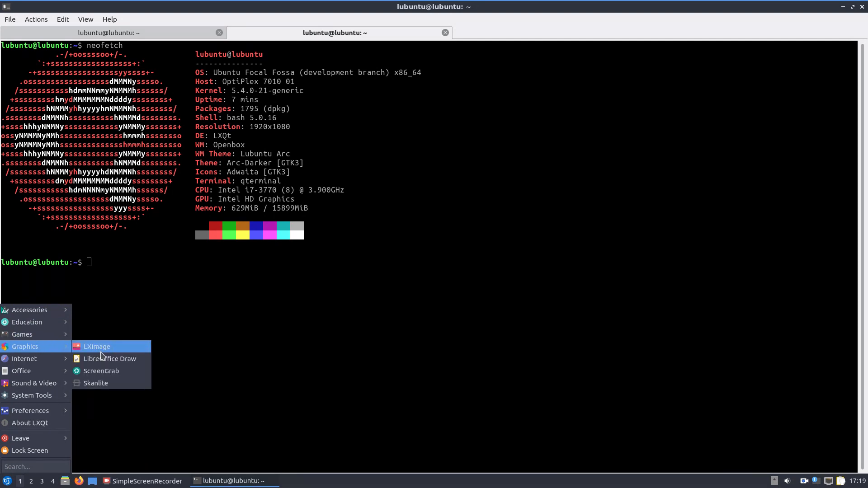
pyautogui.moveTo(109, 360)
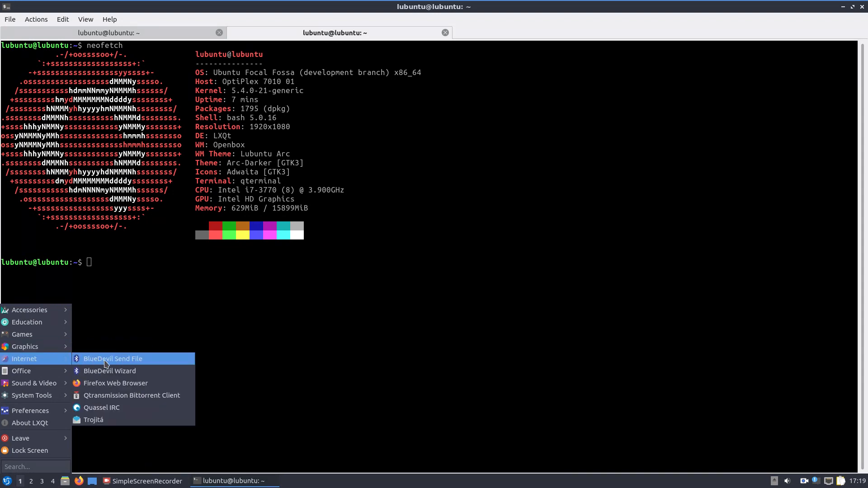
pyautogui.moveTo(109, 371)
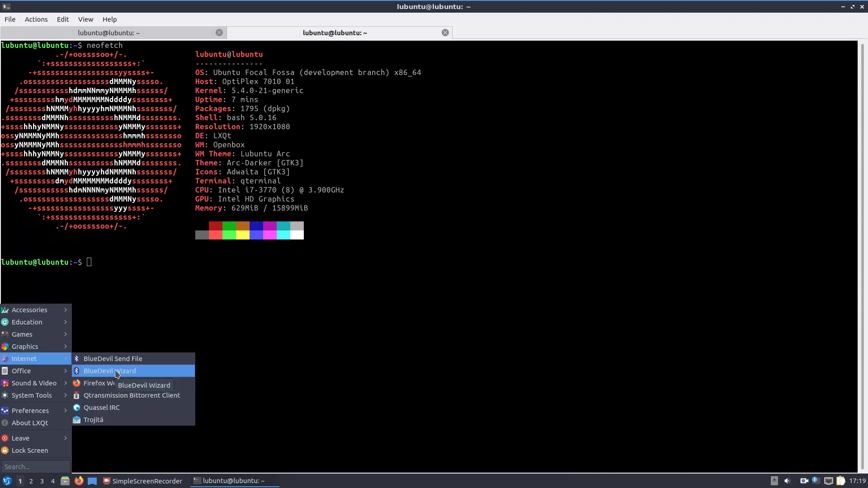
pyautogui.moveTo(22, 371)
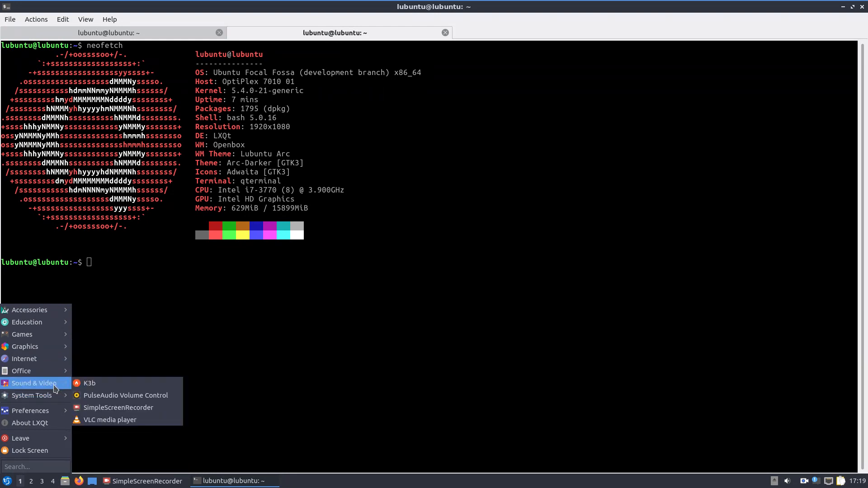
pyautogui.moveTo(88, 384)
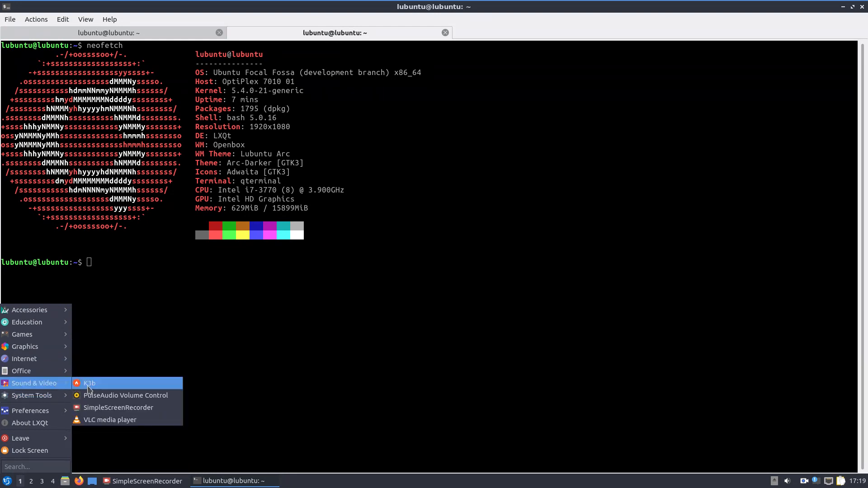
pyautogui.moveTo(111, 388)
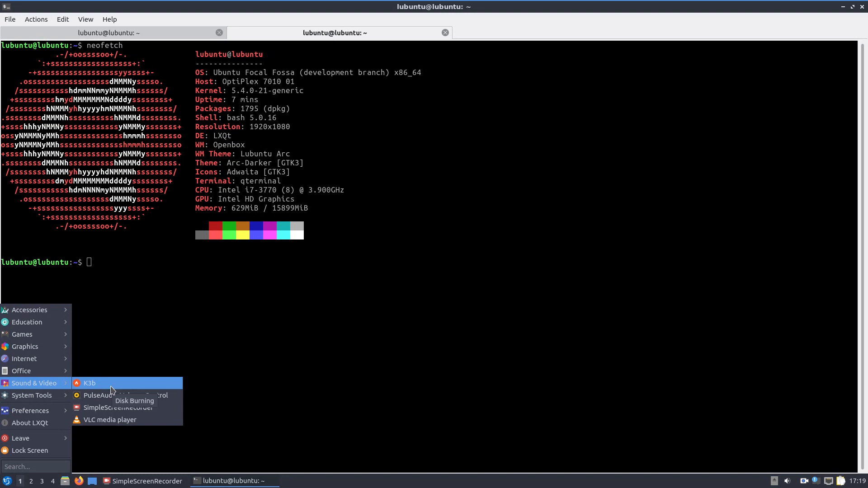
pyautogui.moveTo(110, 420)
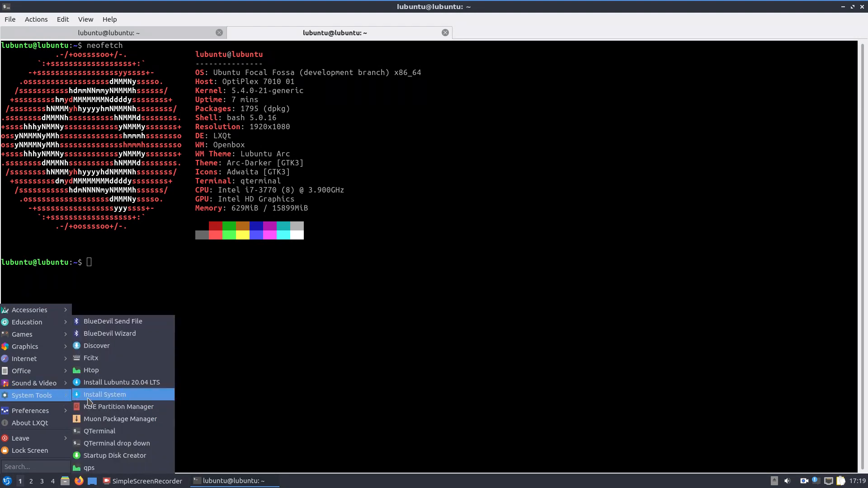
pyautogui.moveTo(121, 382)
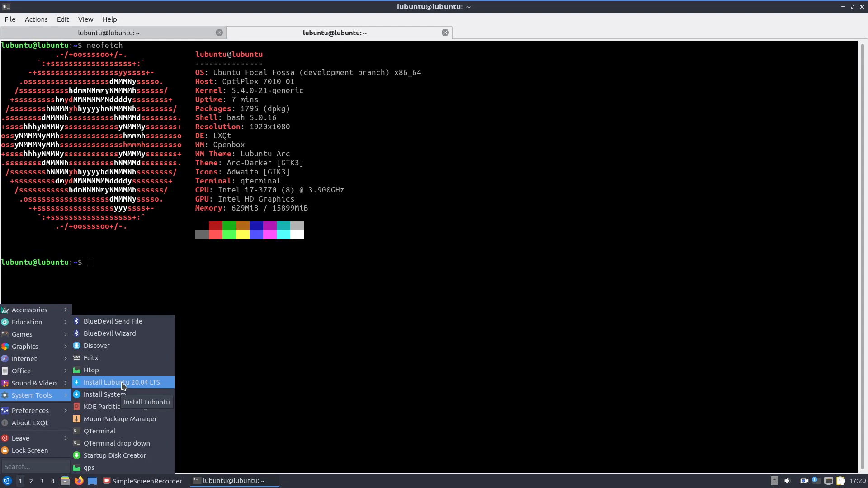
pyautogui.moveTo(122, 388)
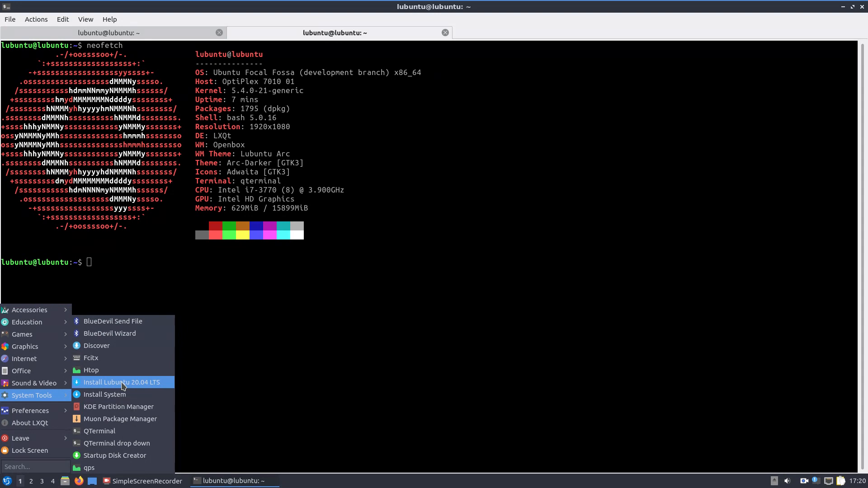
pyautogui.click(97, 346)
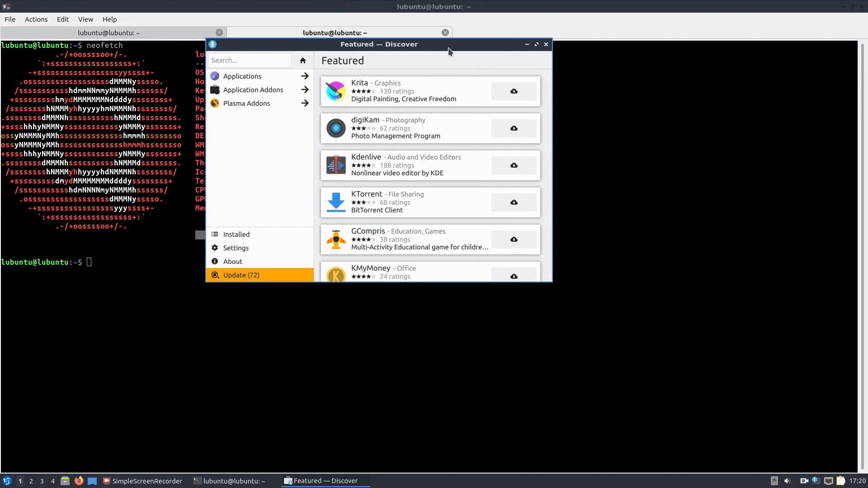
pyautogui.scroll(-3)
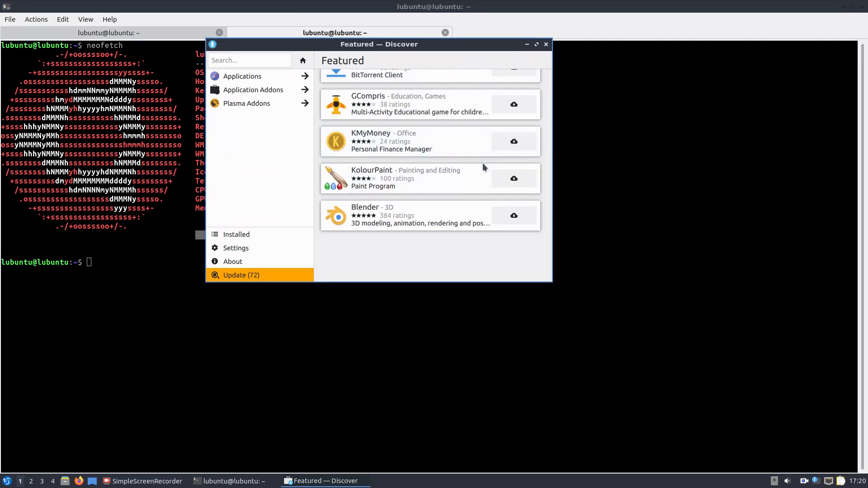
pyautogui.scroll(3)
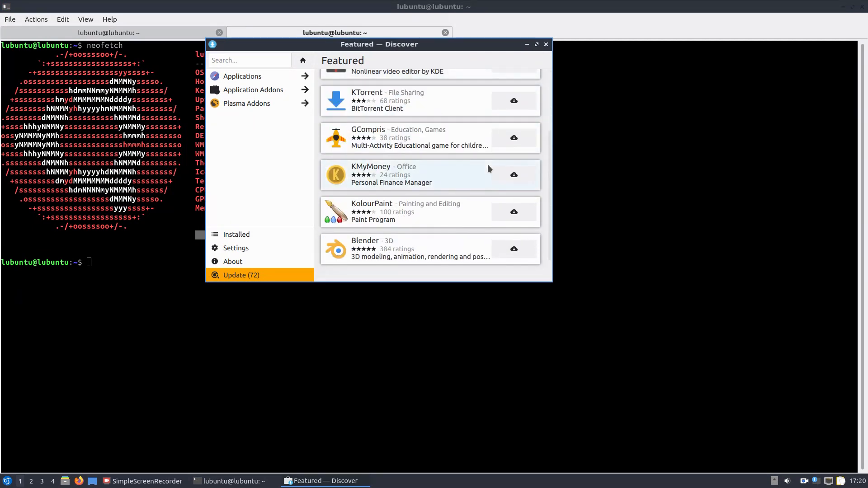
pyautogui.scroll(3)
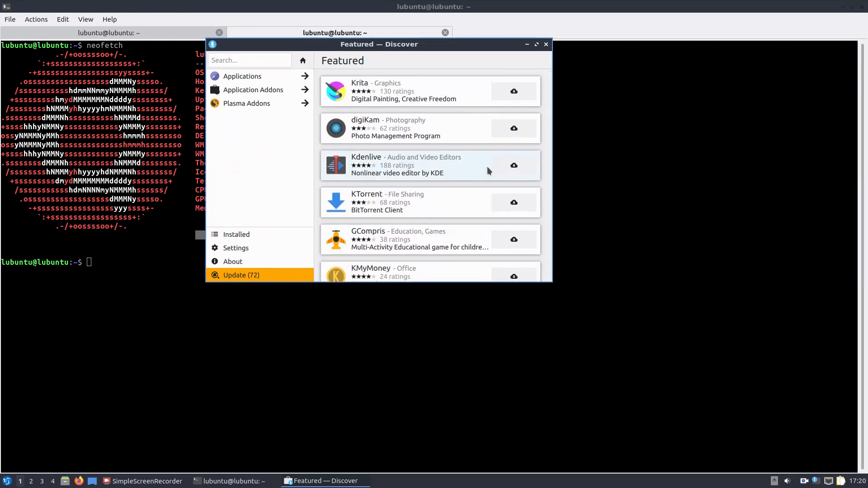
pyautogui.click(535, 45)
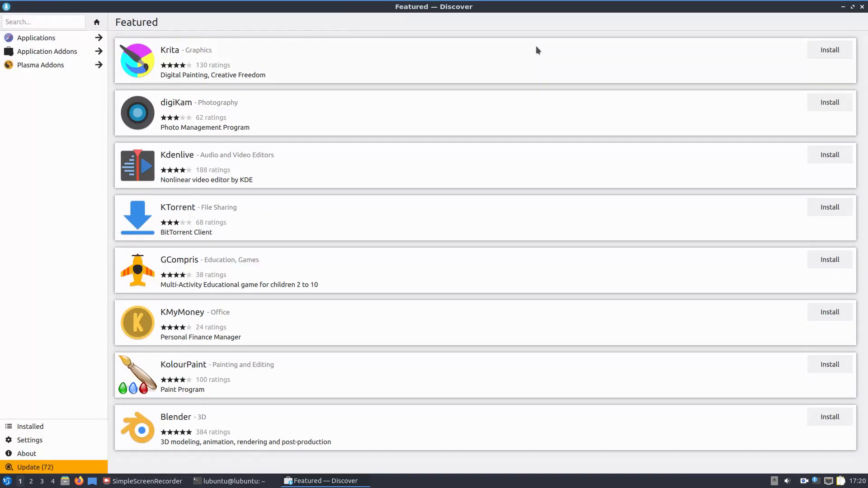
pyautogui.moveTo(814, 44)
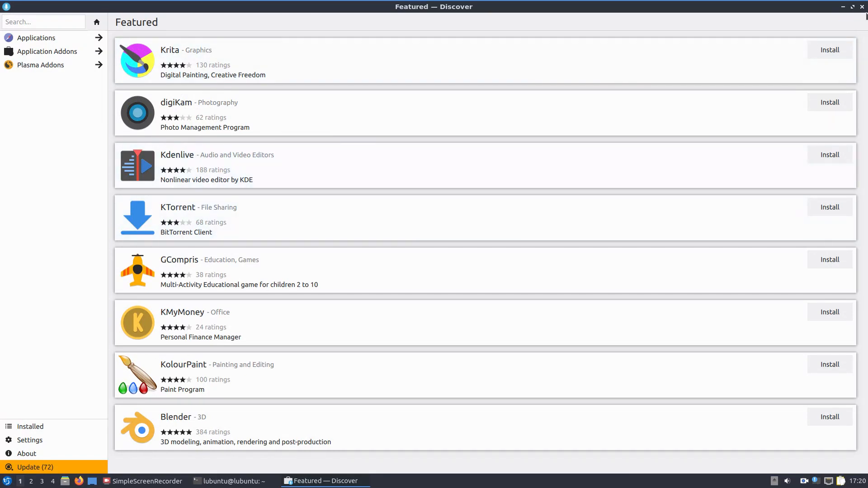
pyautogui.click(233, 481)
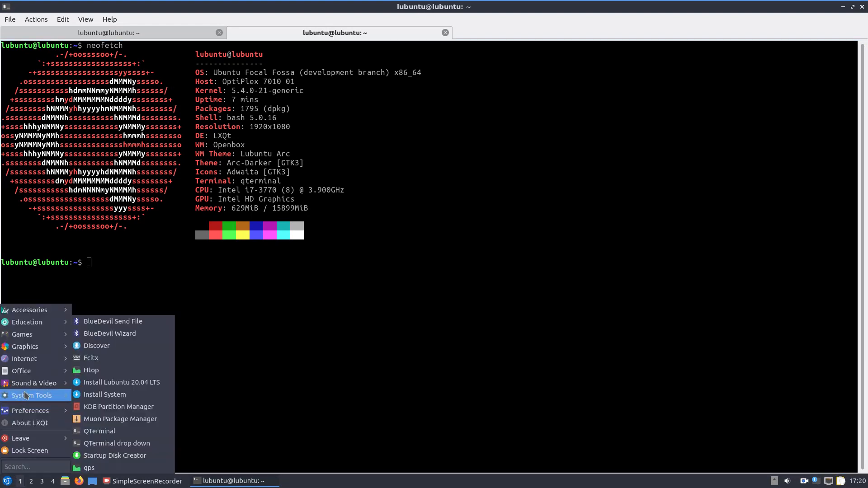
pyautogui.click(91, 370)
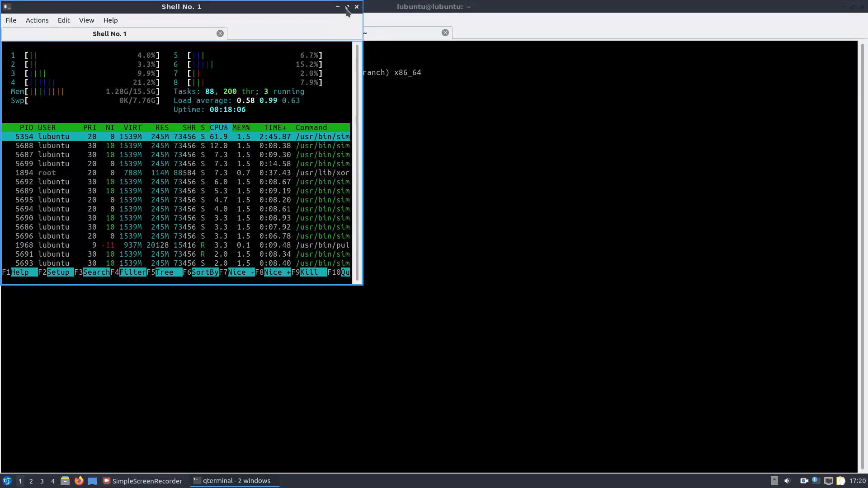
pyautogui.click(357, 6)
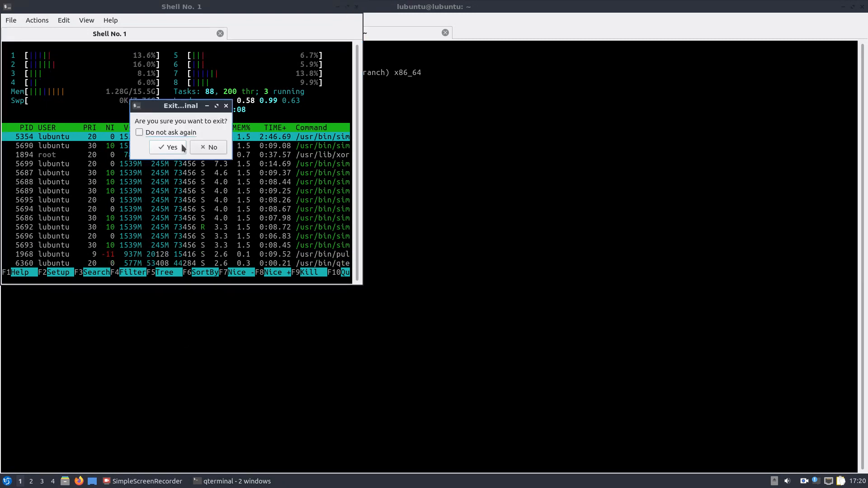
pyautogui.click(168, 147)
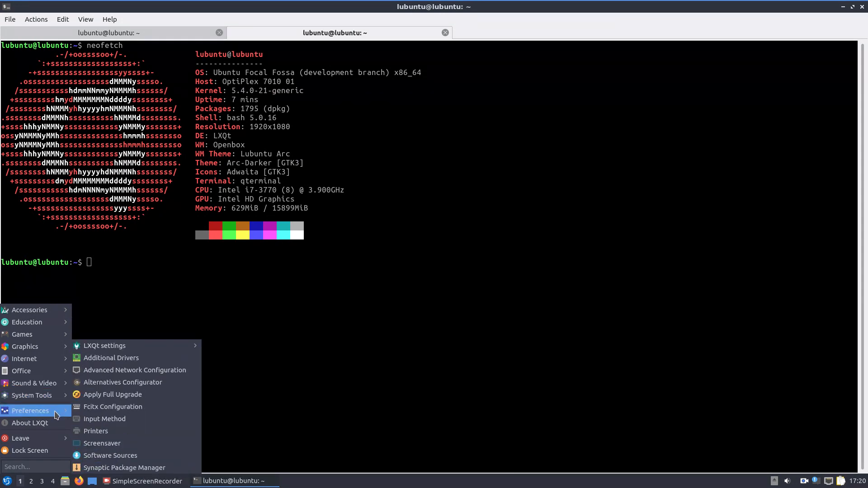
pyautogui.moveTo(125, 468)
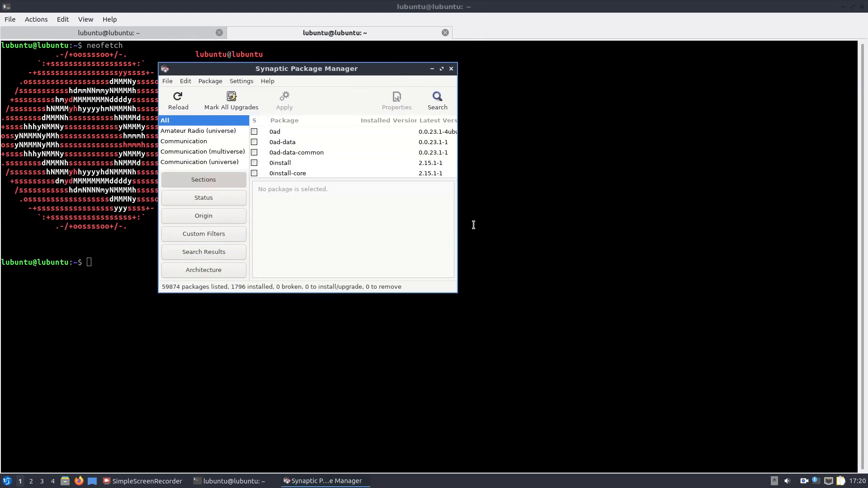
pyautogui.moveTo(332, 75)
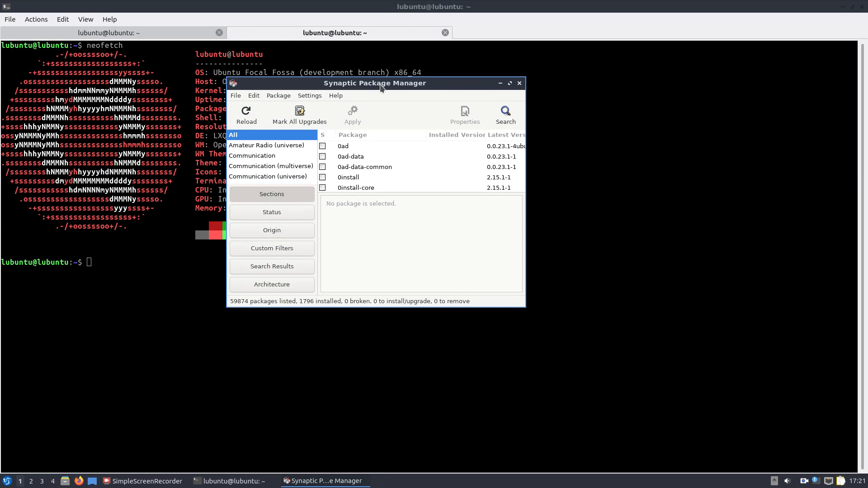
pyautogui.click(518, 83)
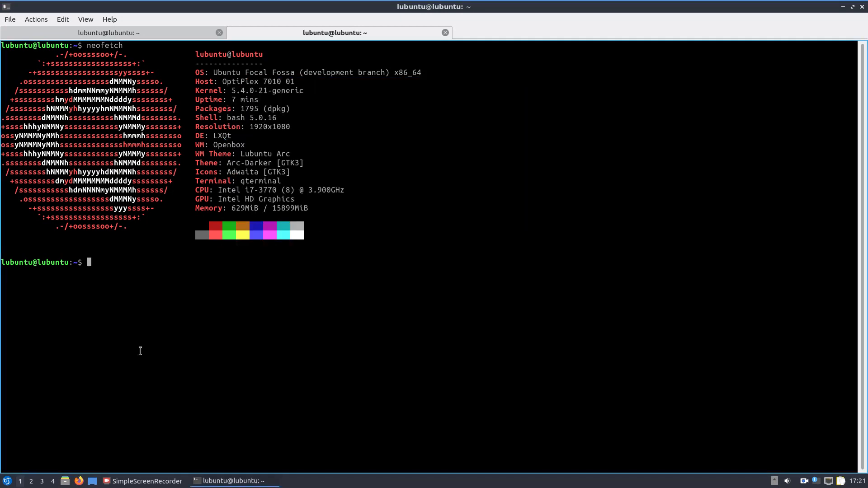
# Reach LXQt Appearance Configuration from Preferences > LXQt settings in the menu.
pyautogui.click(7, 481)
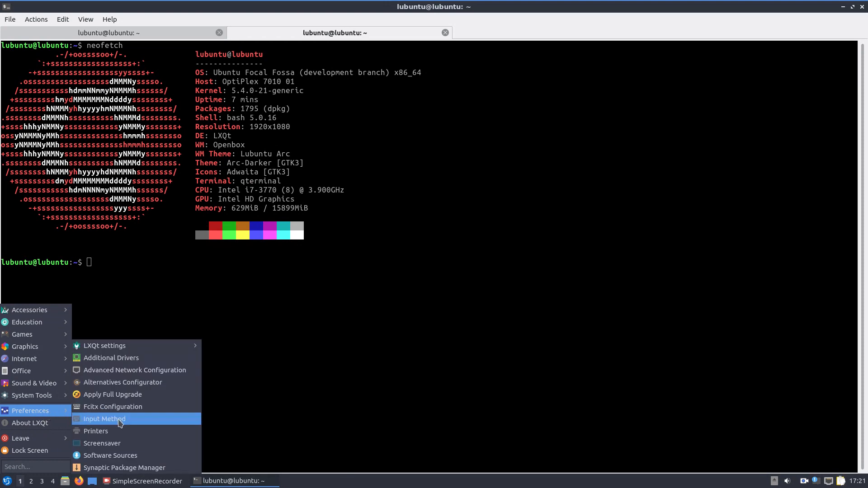
pyautogui.moveTo(127, 406)
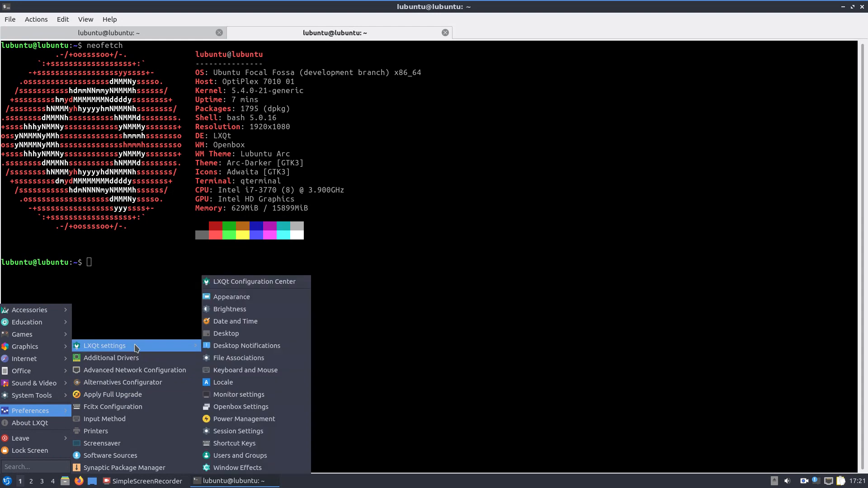
pyautogui.click(231, 297)
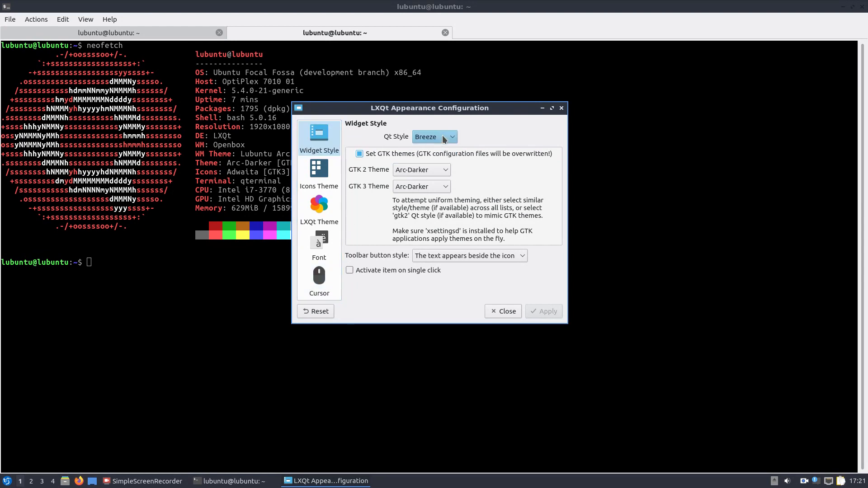
# Browse the icon themes, choose the Dark LXQt theme and close the appearance settings.
pyautogui.click(319, 174)
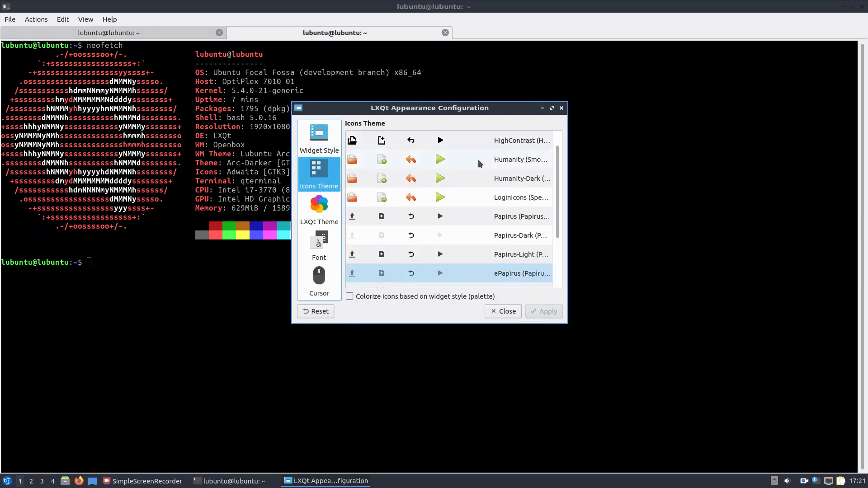
pyautogui.scroll(3)
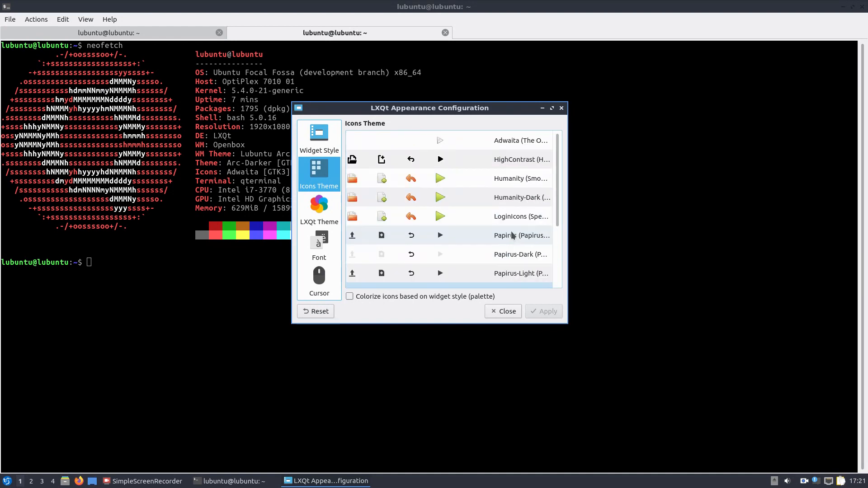
pyautogui.scroll(-3)
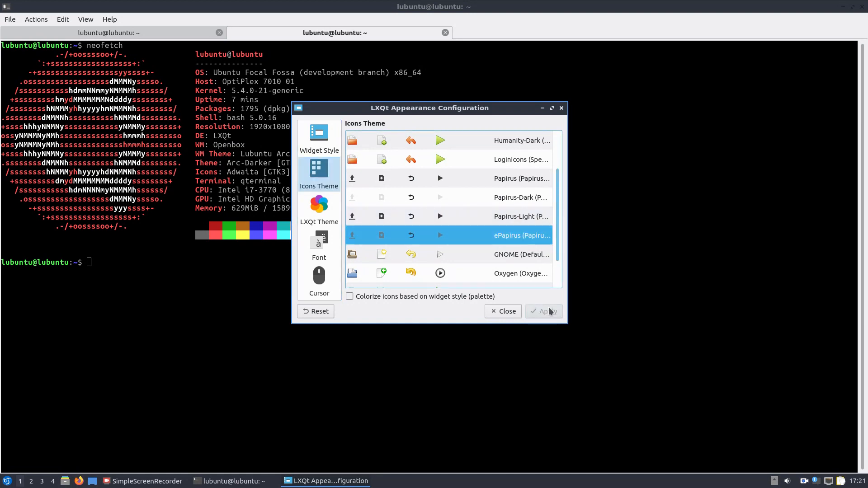
pyautogui.click(319, 208)
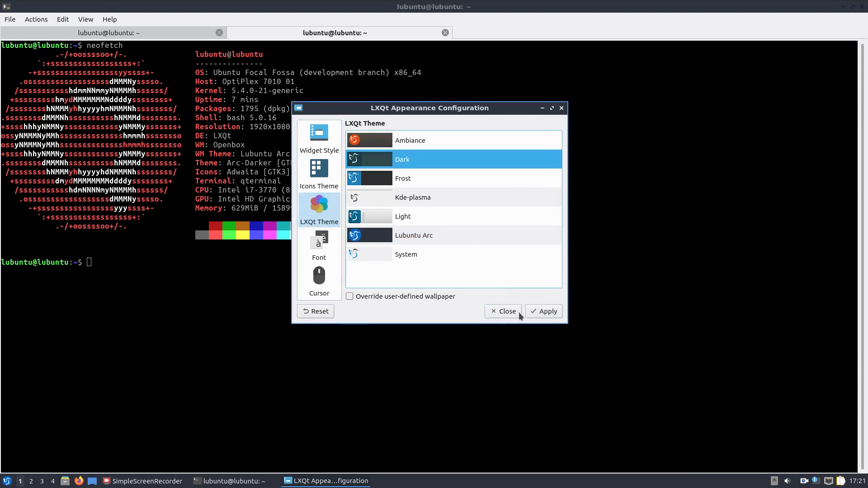
pyautogui.click(504, 311)
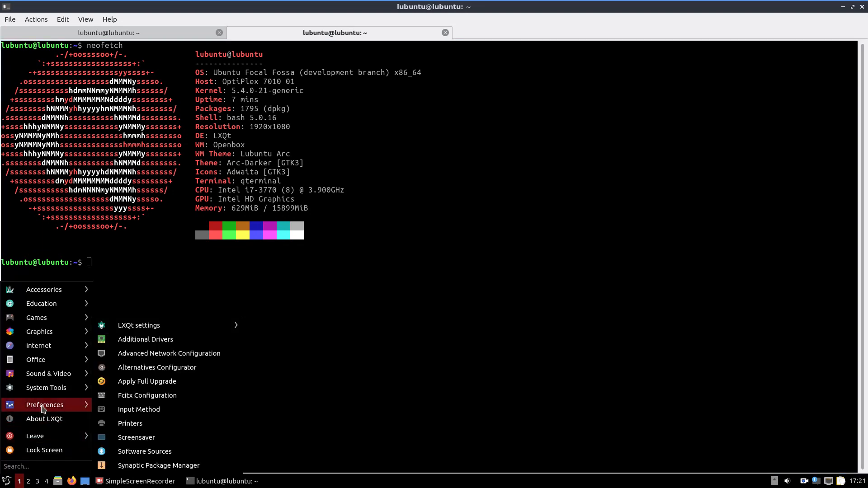
pyautogui.moveTo(137, 438)
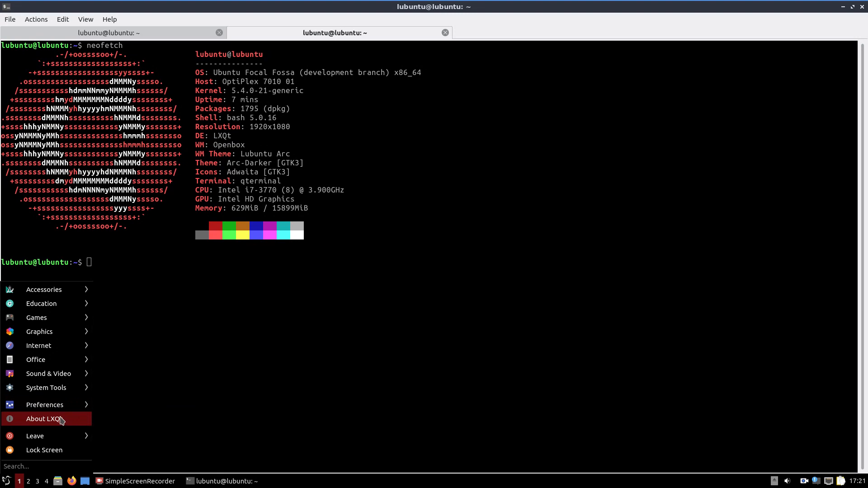
# View the About LXQt dialog, close it, and dismiss the reopened menu leaving neofetch.
pyautogui.click(44, 419)
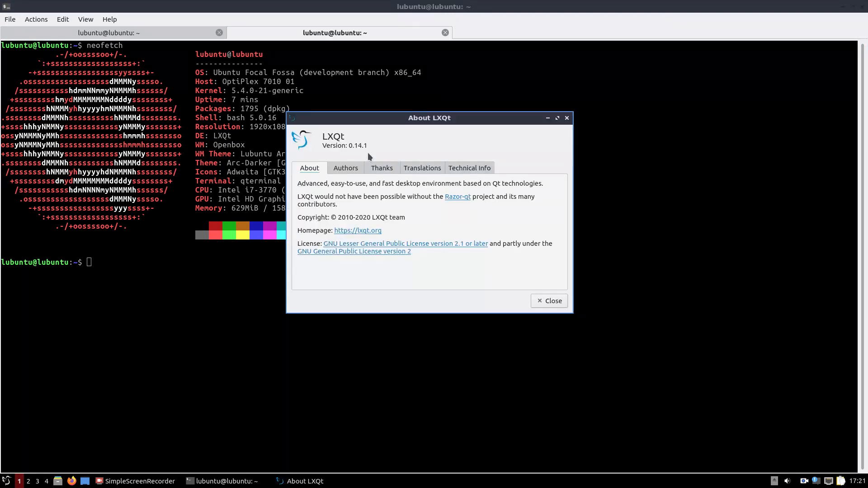
pyautogui.click(549, 300)
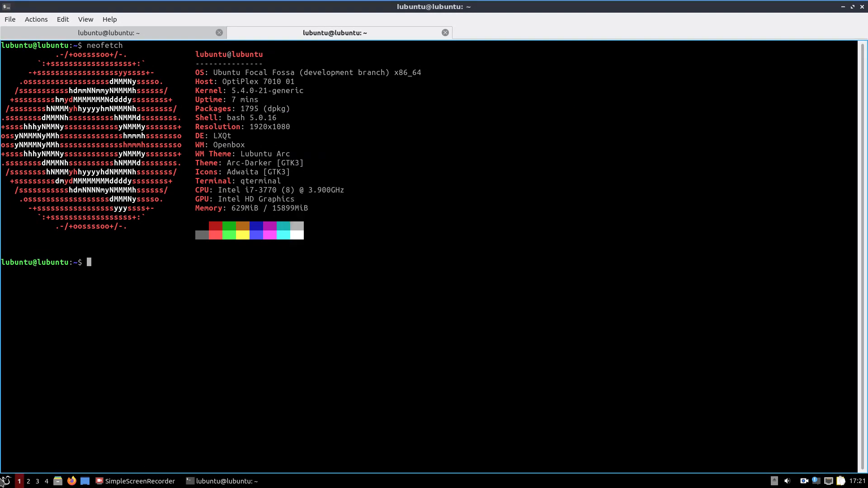
pyautogui.rightClick(6, 481)
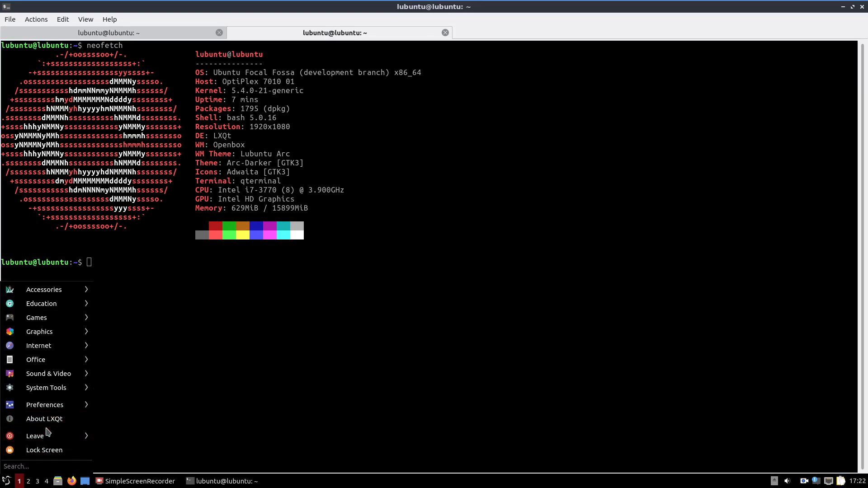
pyautogui.moveTo(36, 436)
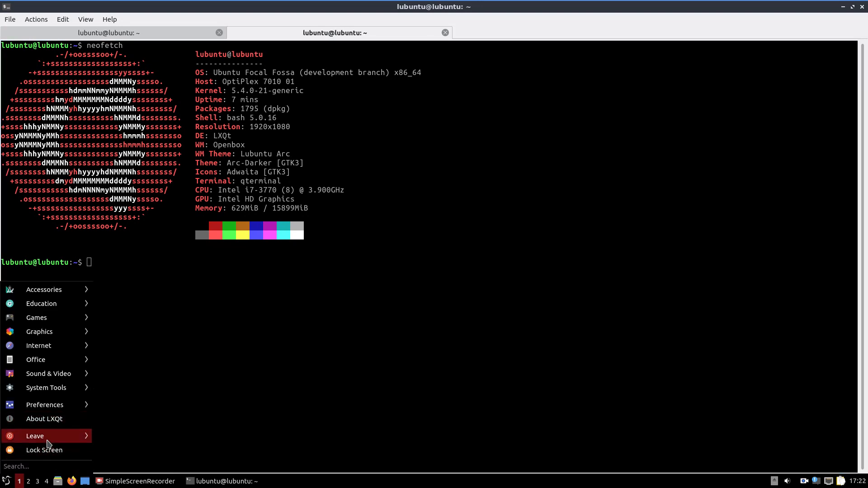
pyautogui.click(430, 331)
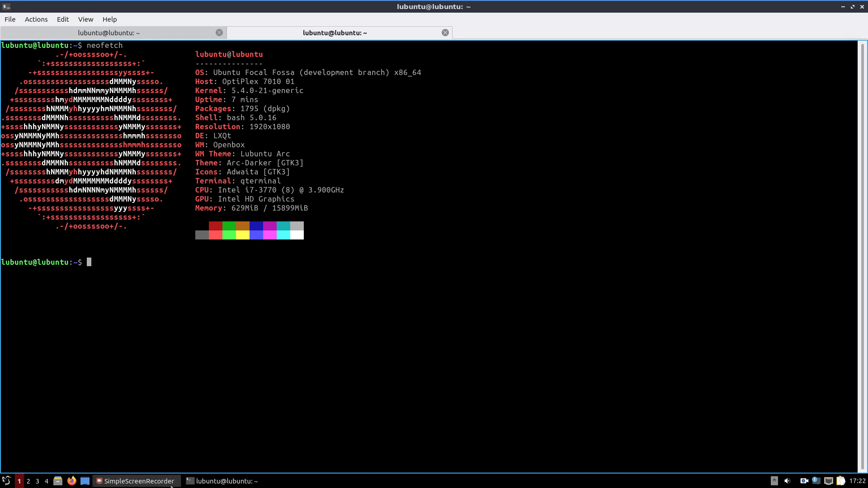
# Bring the SimpleScreenRecorder window forward showing the five-minute recording status.
pyautogui.click(136, 480)
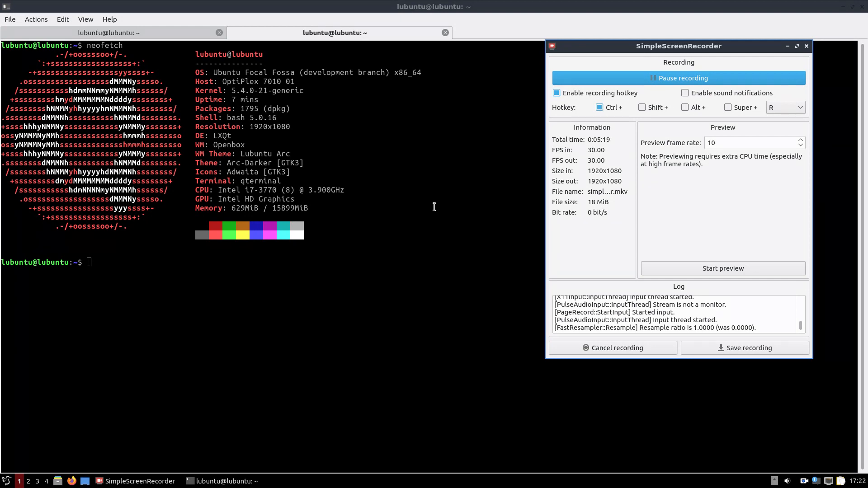
pyautogui.moveTo(634, 12)
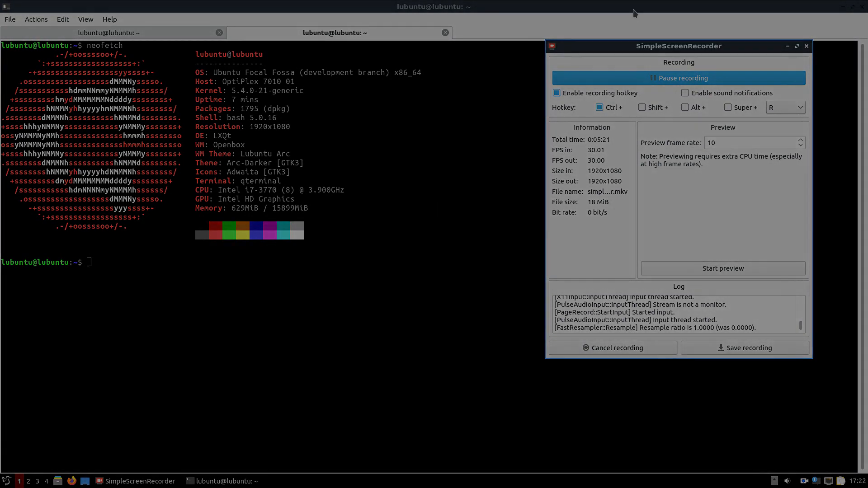